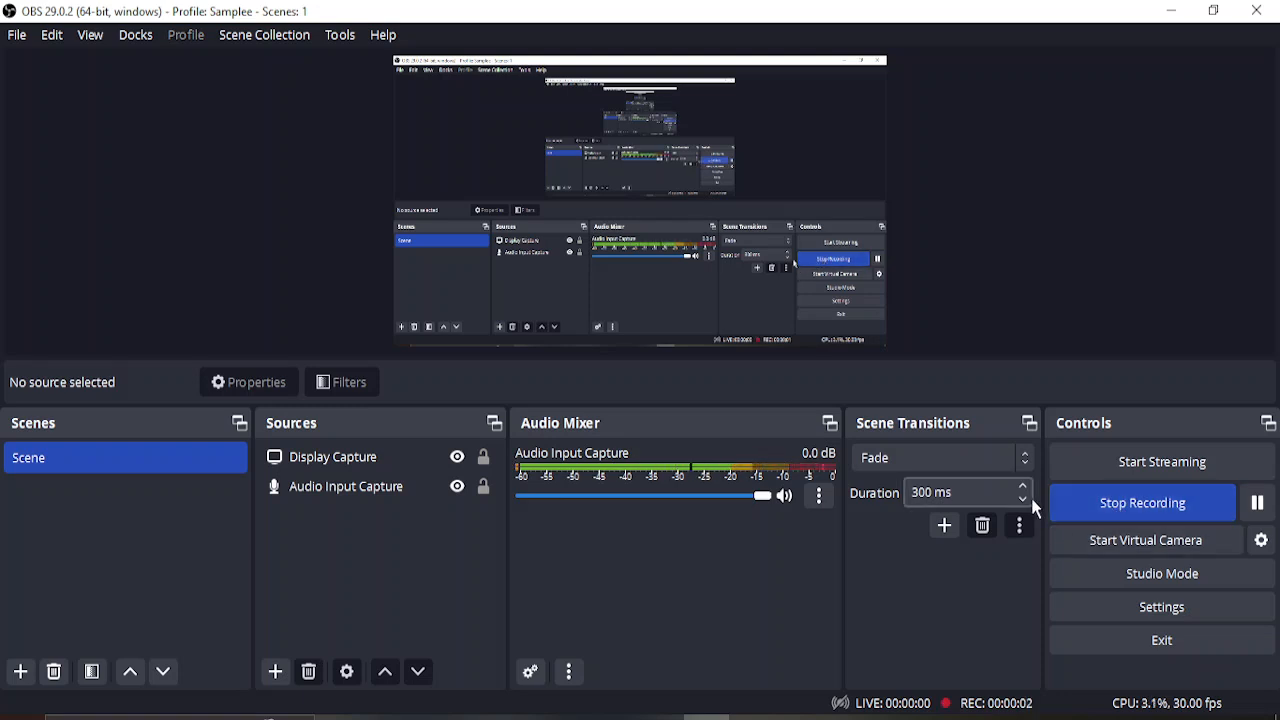
pyautogui.moveTo(1012, 448)
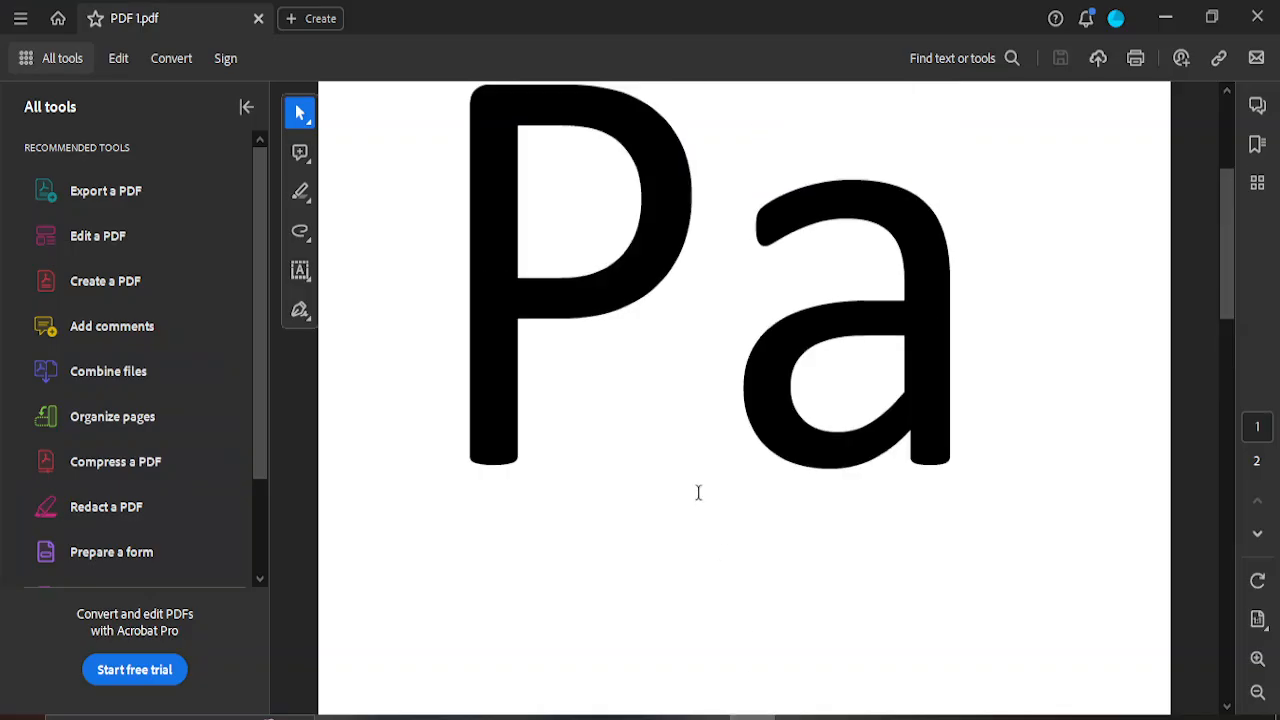
# Review both pages of PDF 1.pdf, Pa and ge, in Acrobat Reader.
pyautogui.scroll(-3)
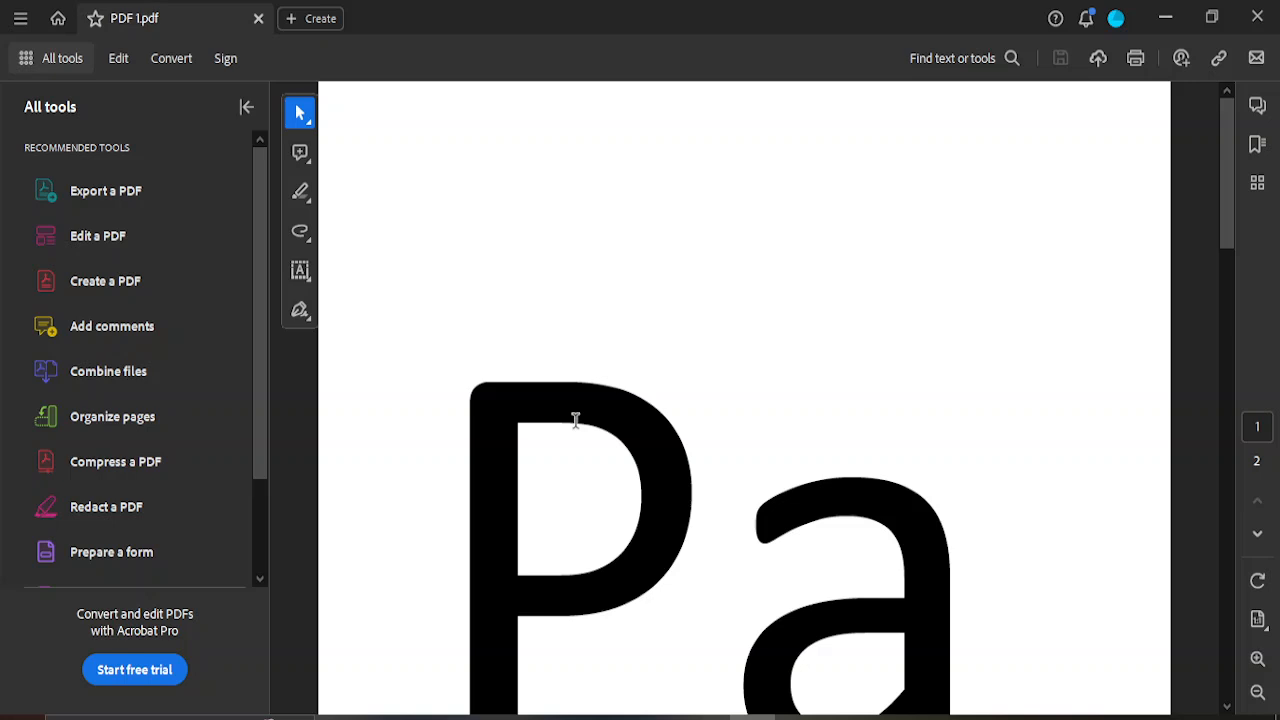
pyautogui.scroll(-3)
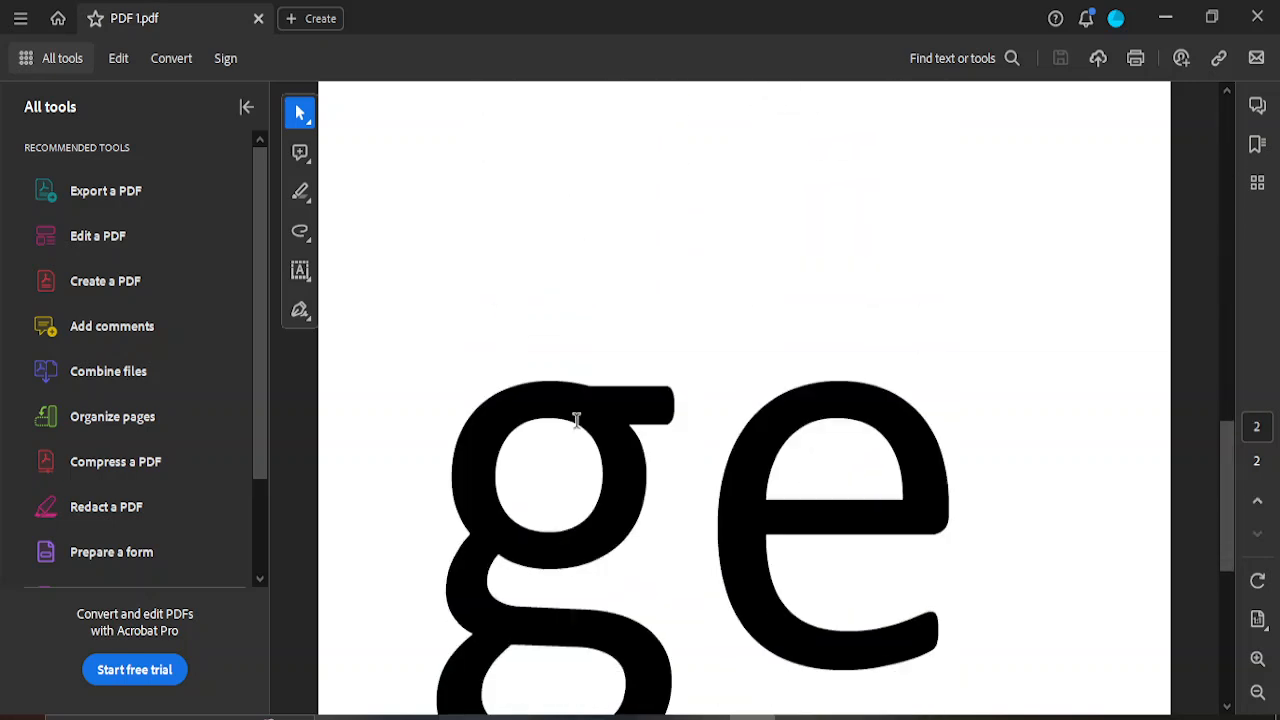
pyautogui.scroll(-3)
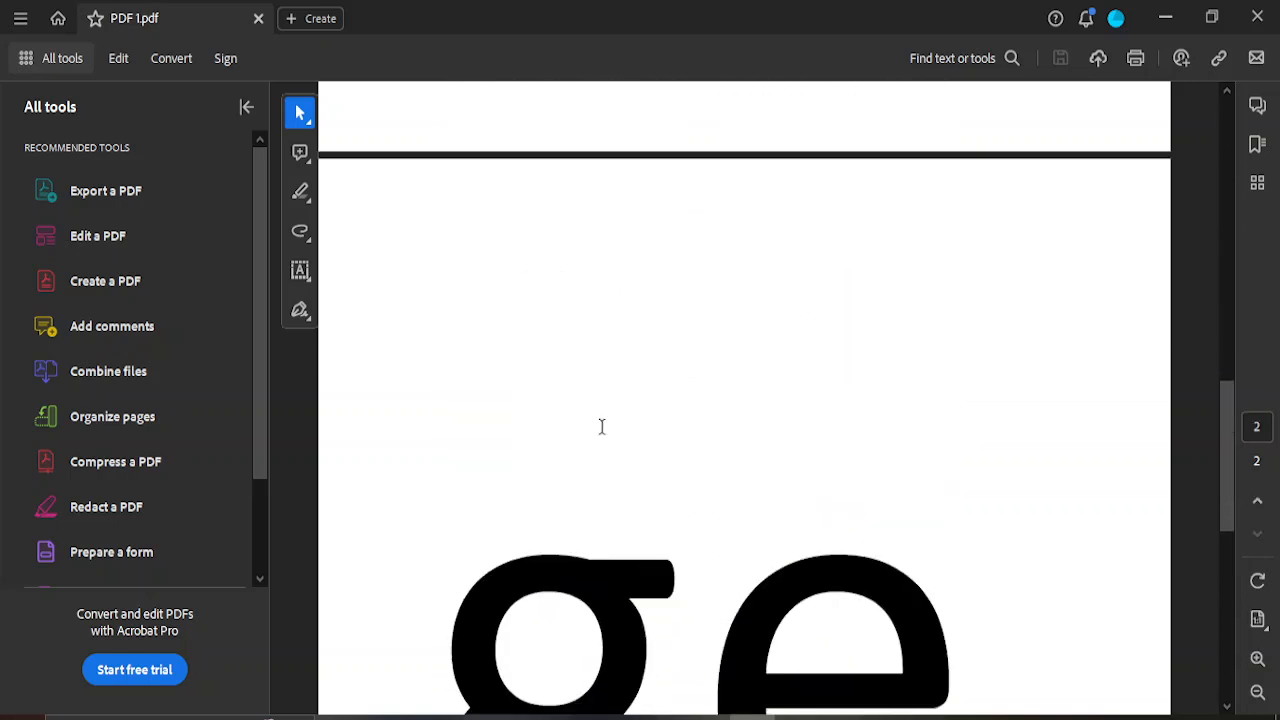
pyautogui.scroll(3)
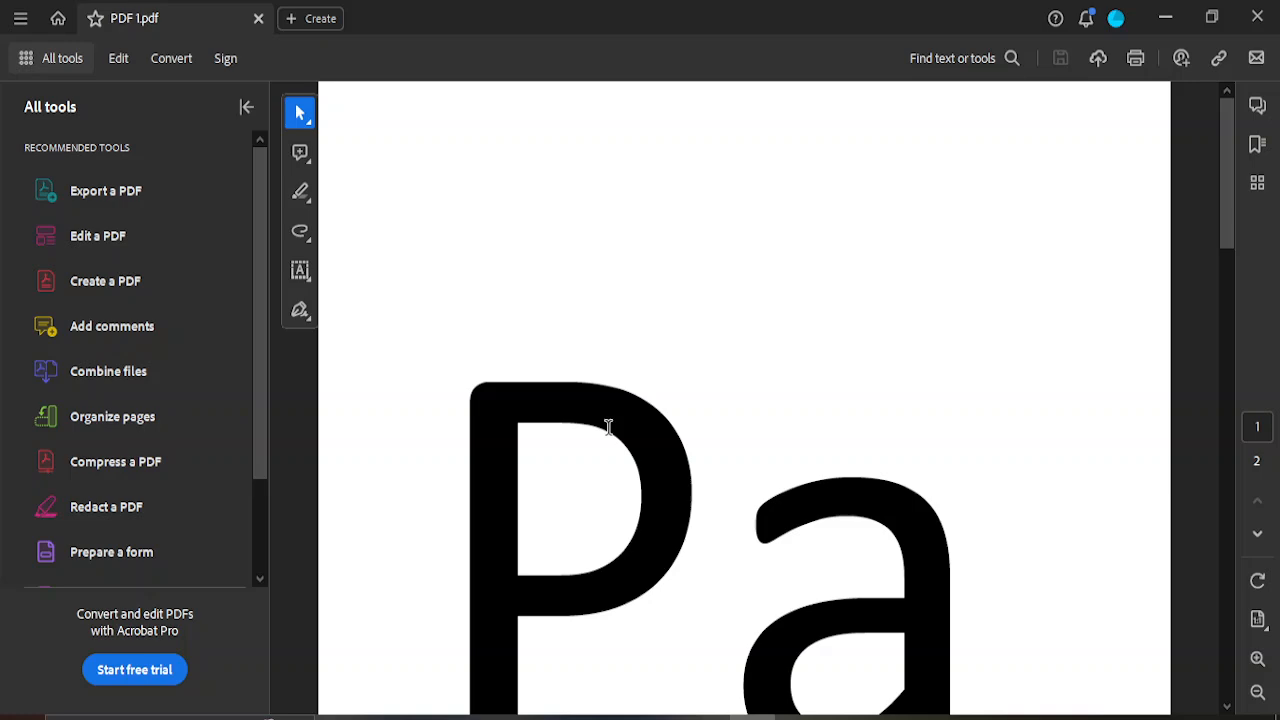
pyautogui.moveTo(616, 452)
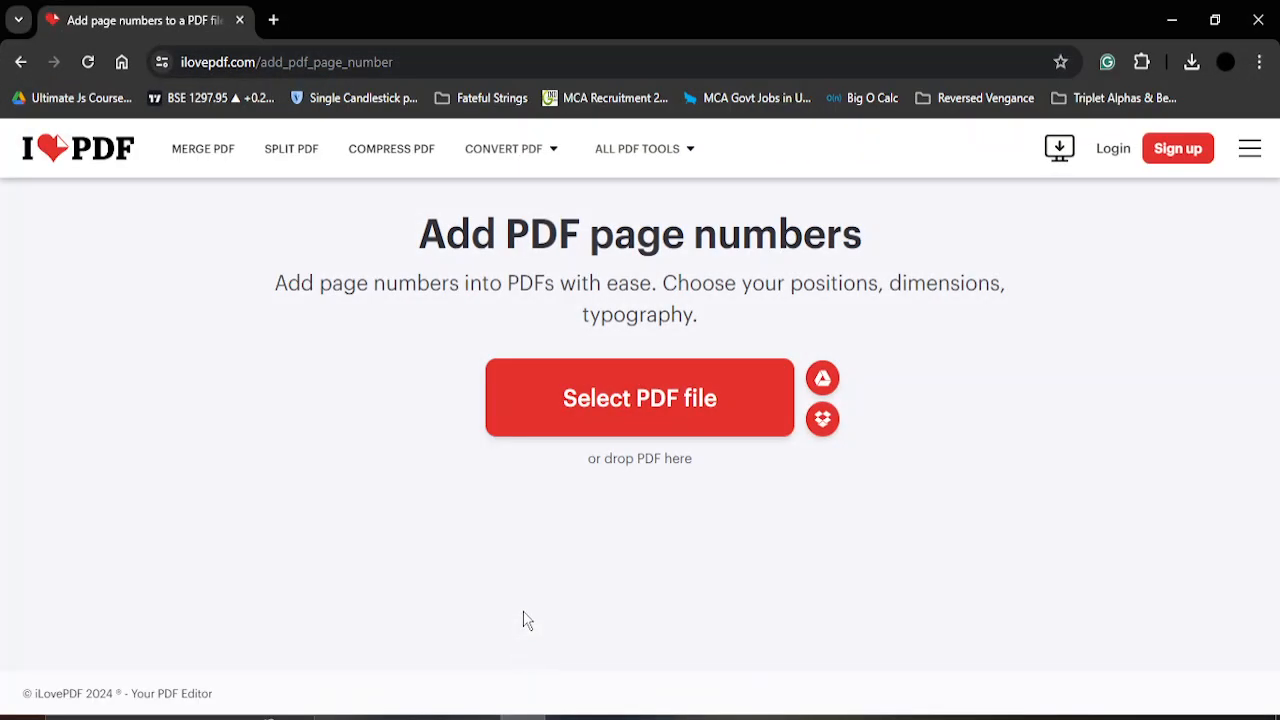
# Choose Add page numbers from ALL PDF TOOLS and start selecting a PDF to upload.
pyautogui.click(288, 62)
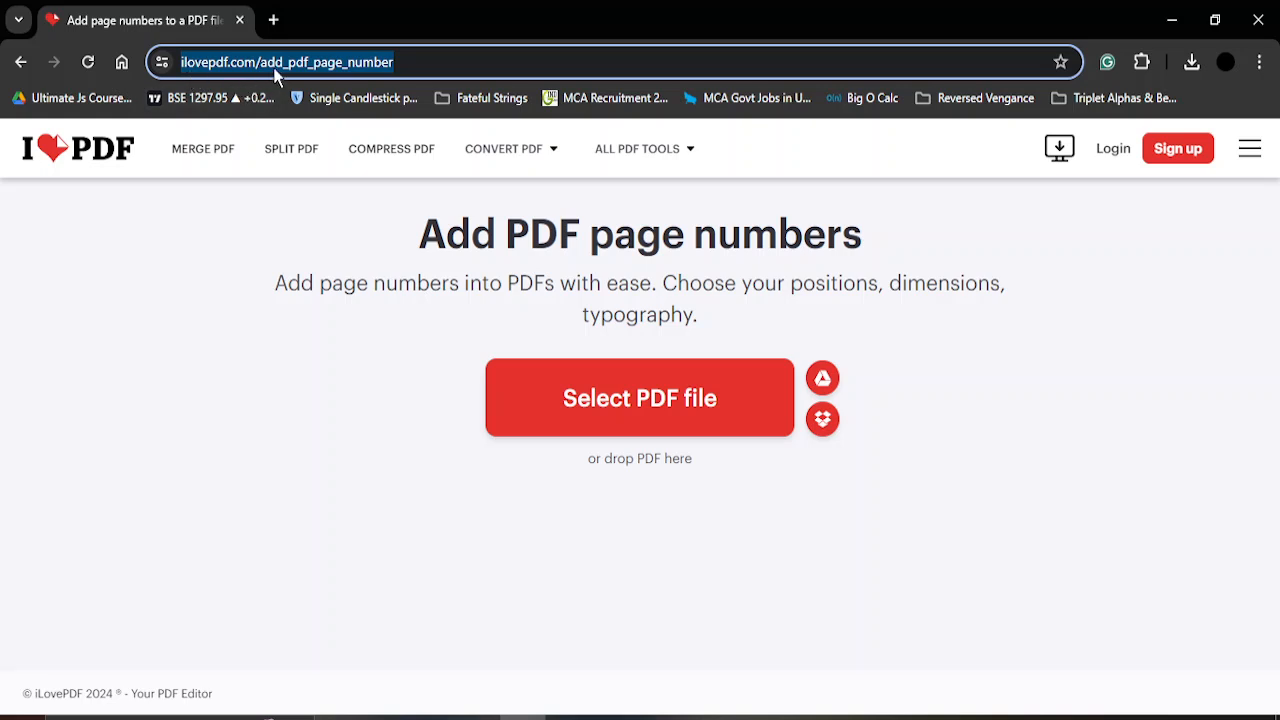
pyautogui.moveTo(412, 62)
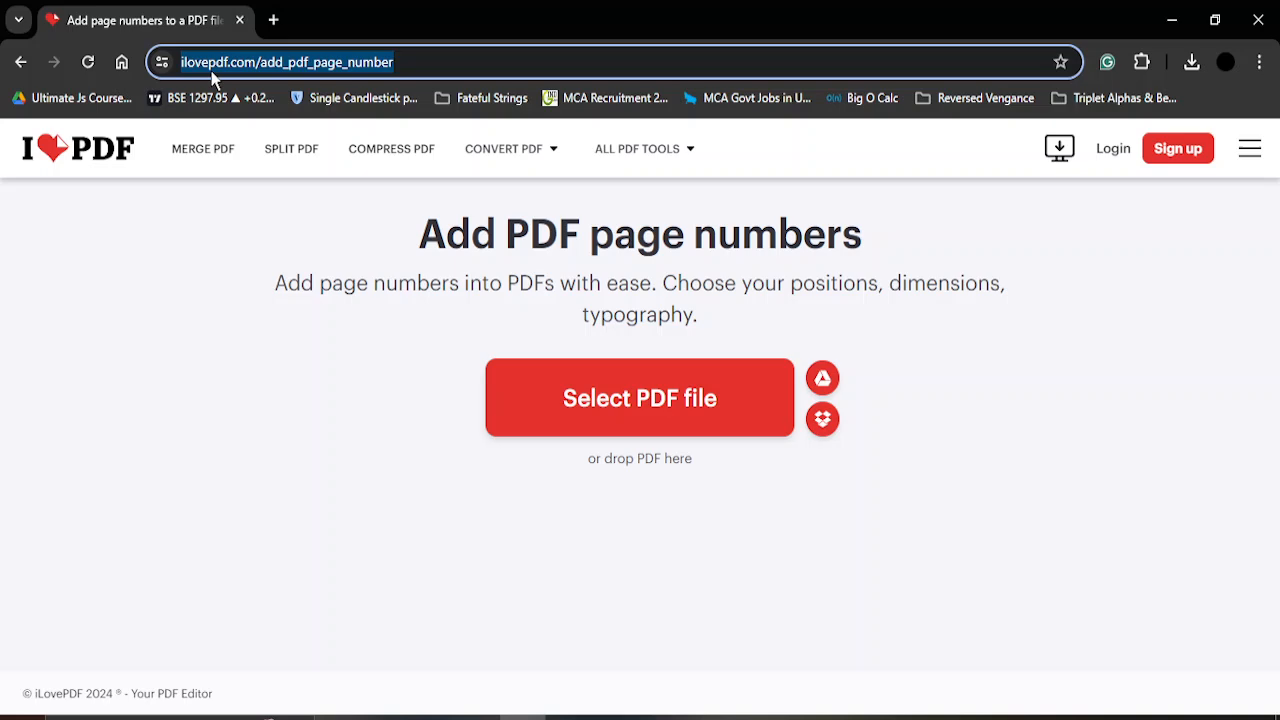
pyautogui.moveTo(222, 90)
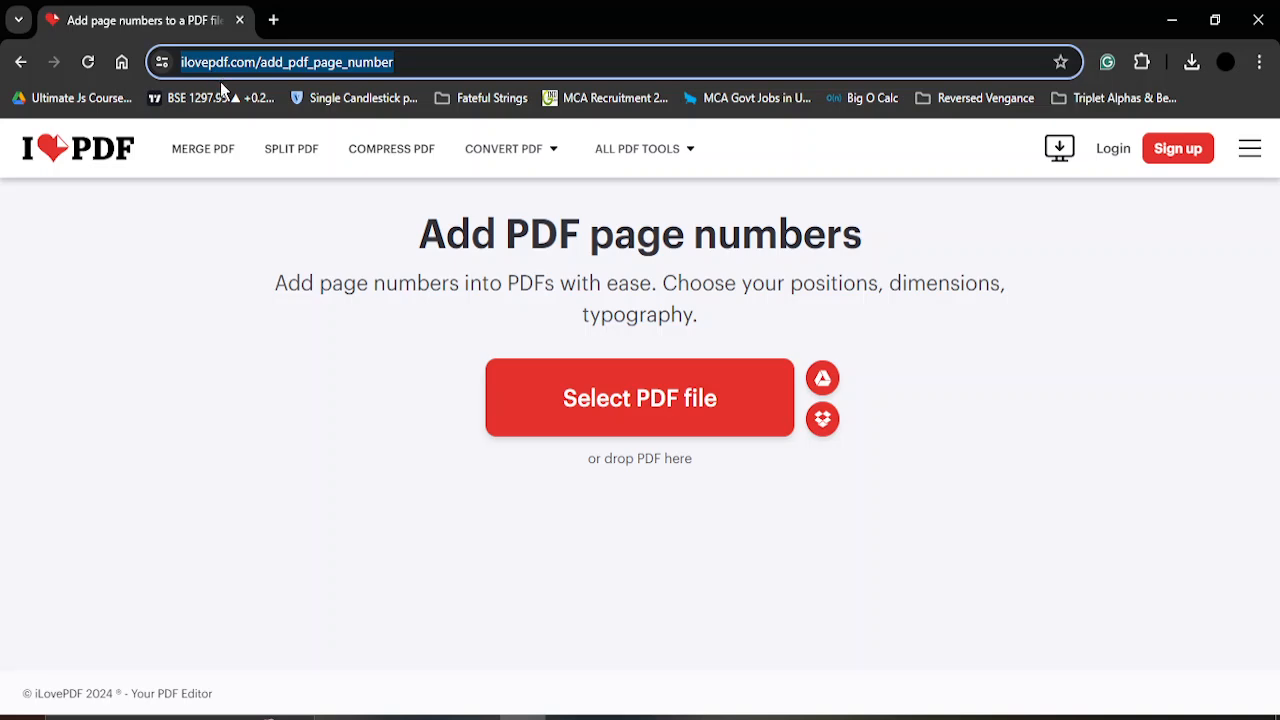
pyautogui.moveTo(364, 98)
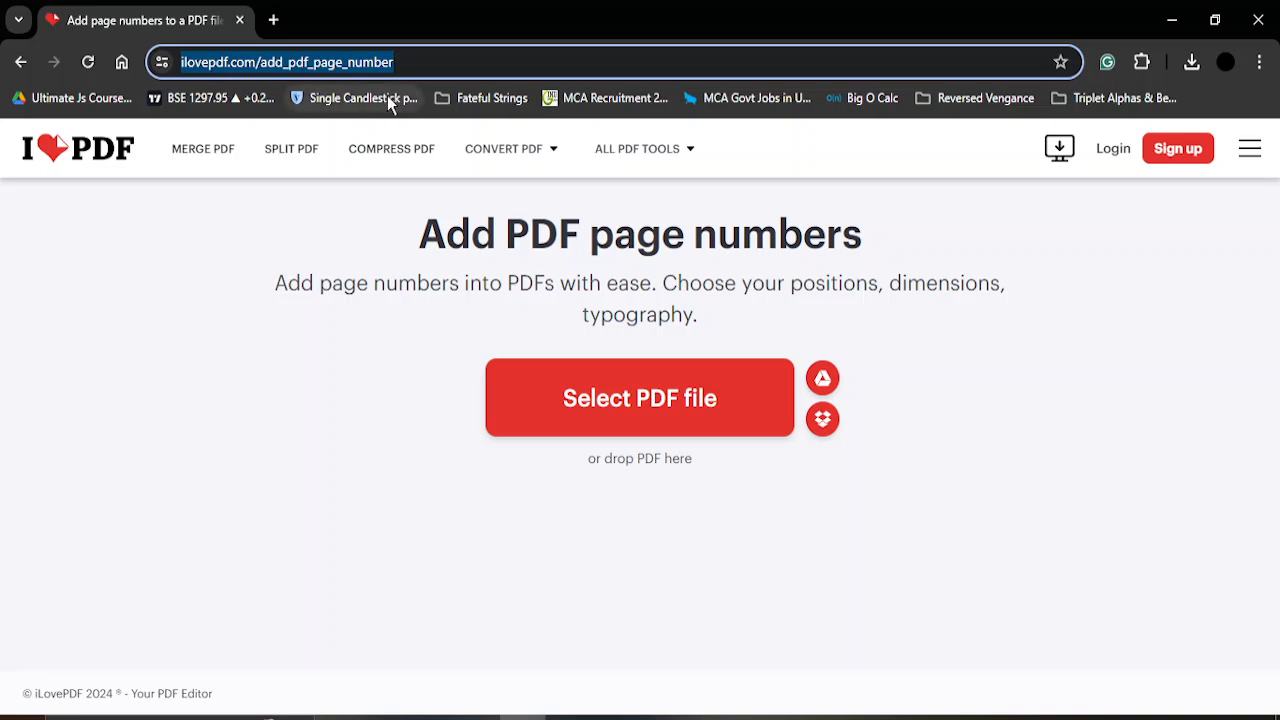
pyautogui.click(636, 148)
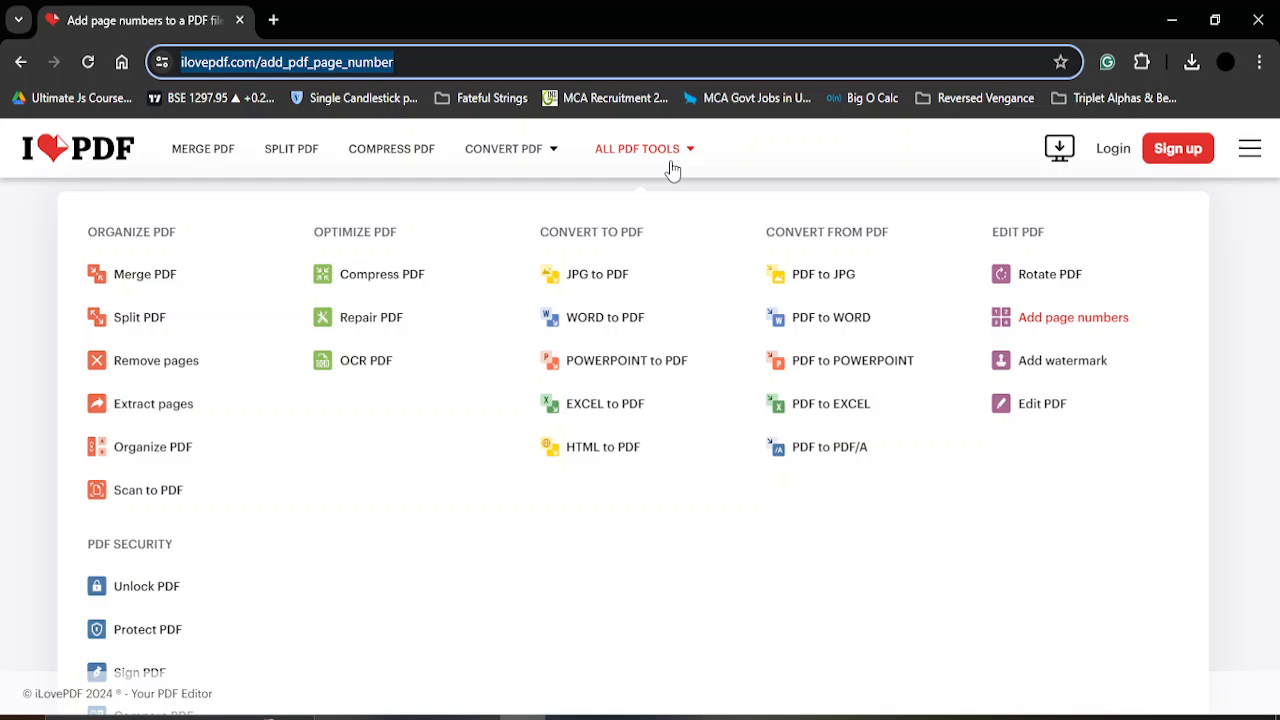
pyautogui.click(1072, 316)
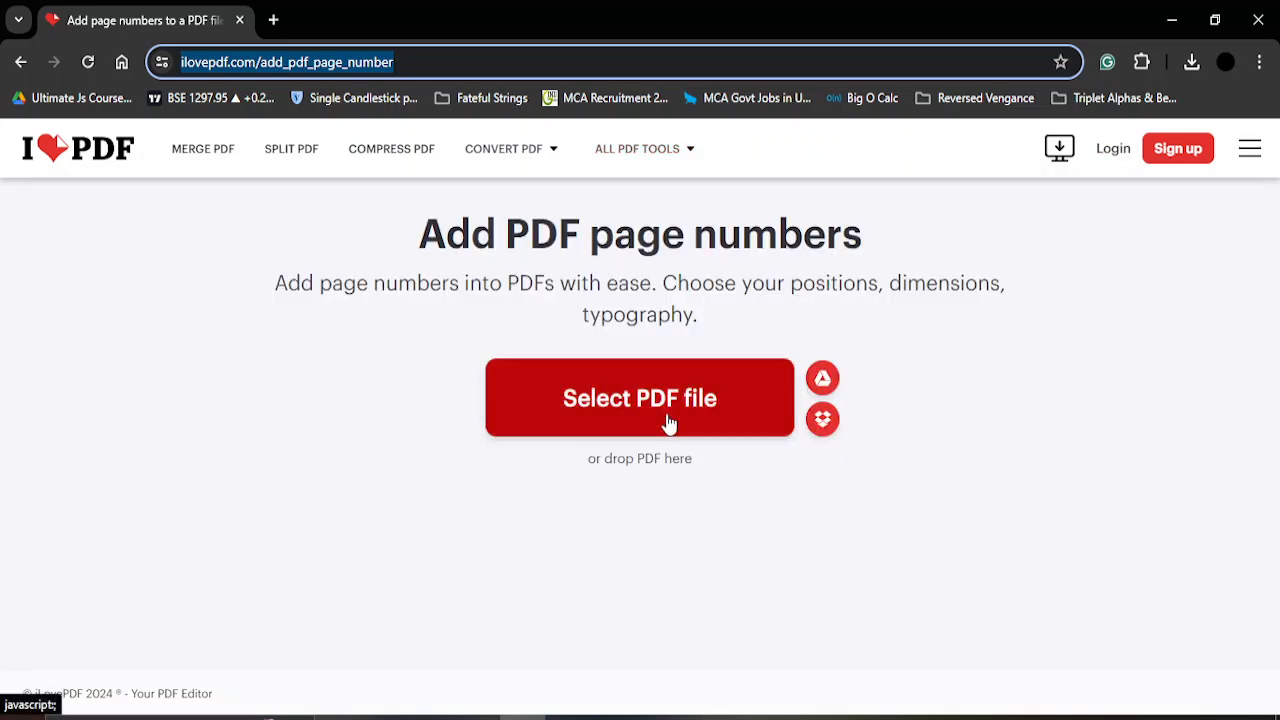
pyautogui.click(640, 396)
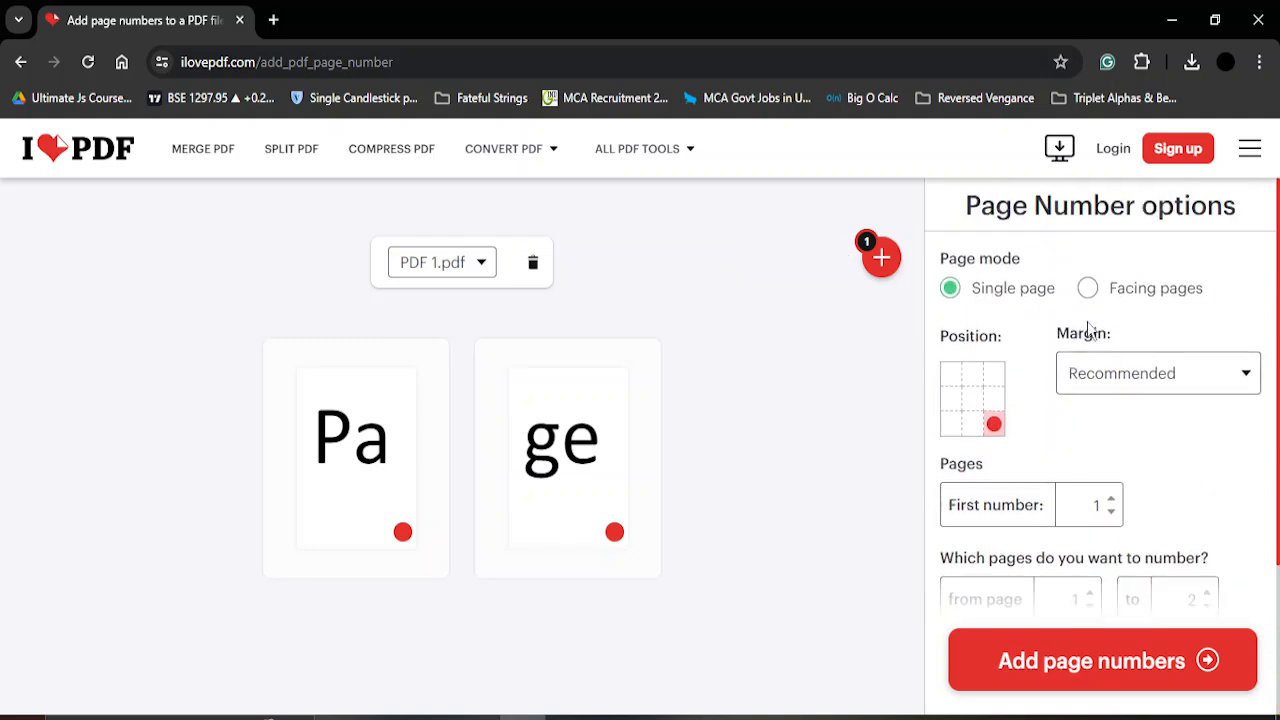
# Keep Single page mode for PDF 1.pdf and position the page numbers at top centre.
pyautogui.click(1088, 288)
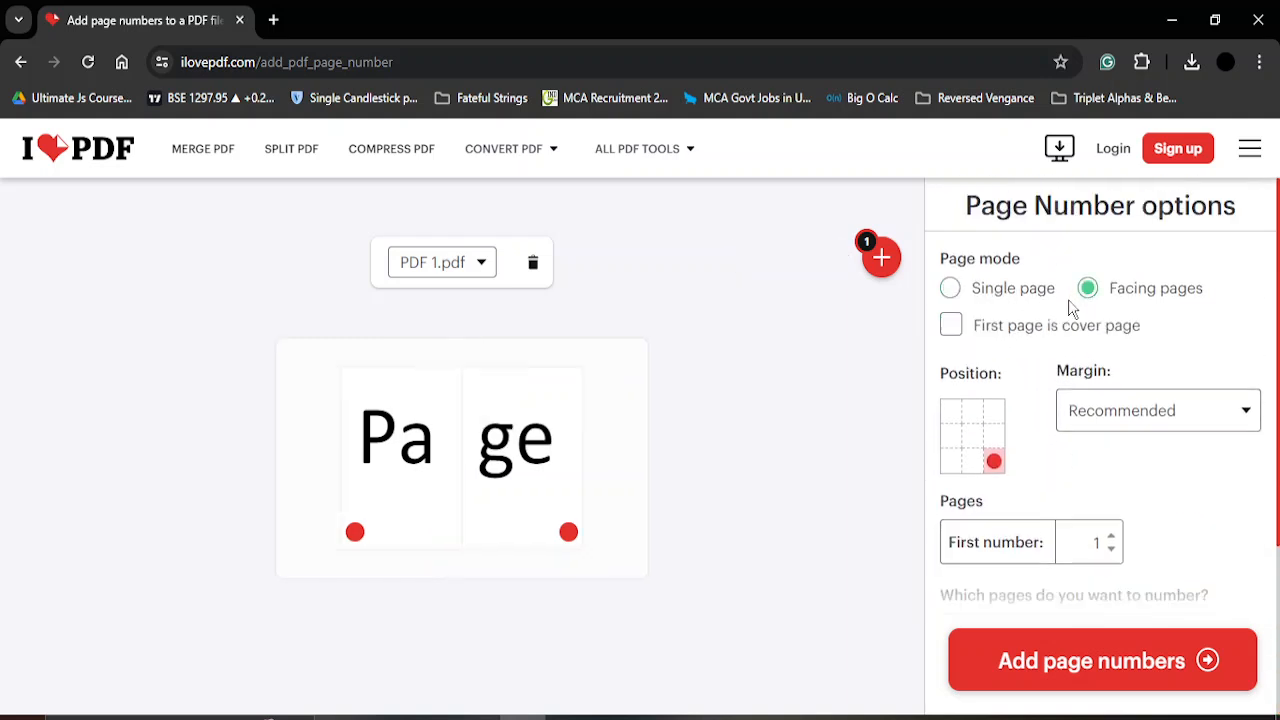
pyautogui.click(948, 288)
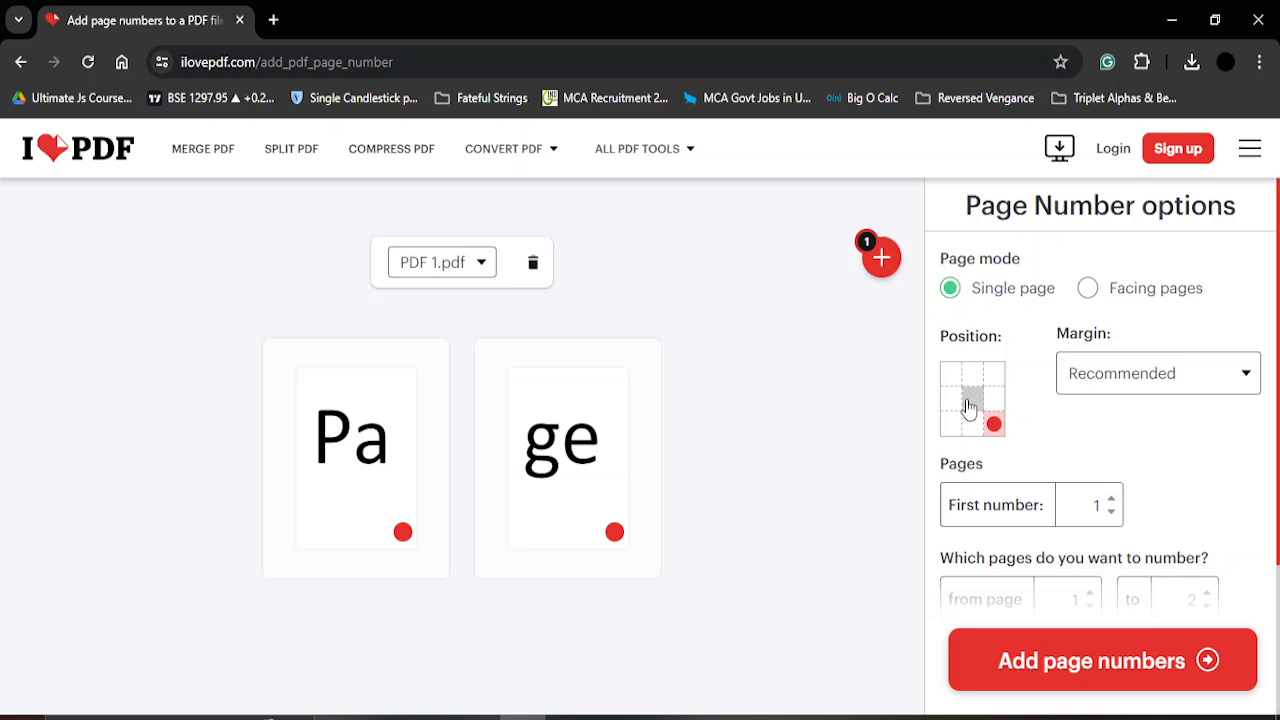
pyautogui.moveTo(976, 444)
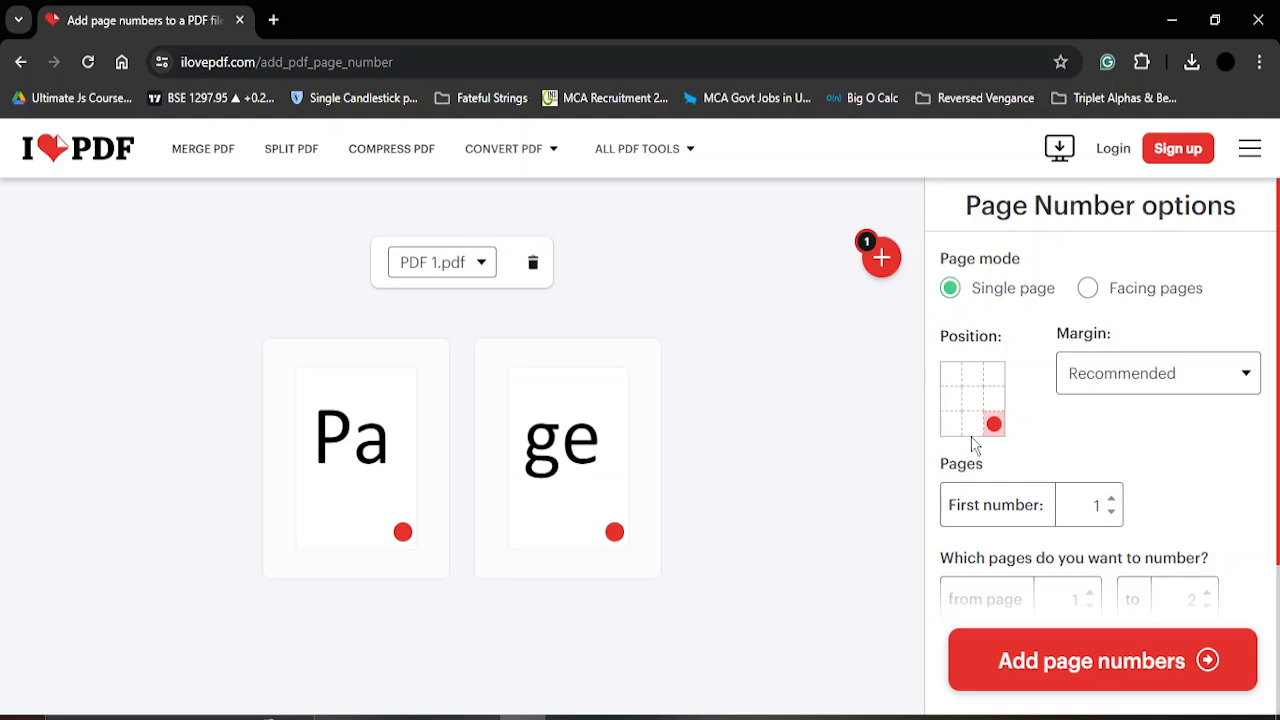
pyautogui.click(950, 424)
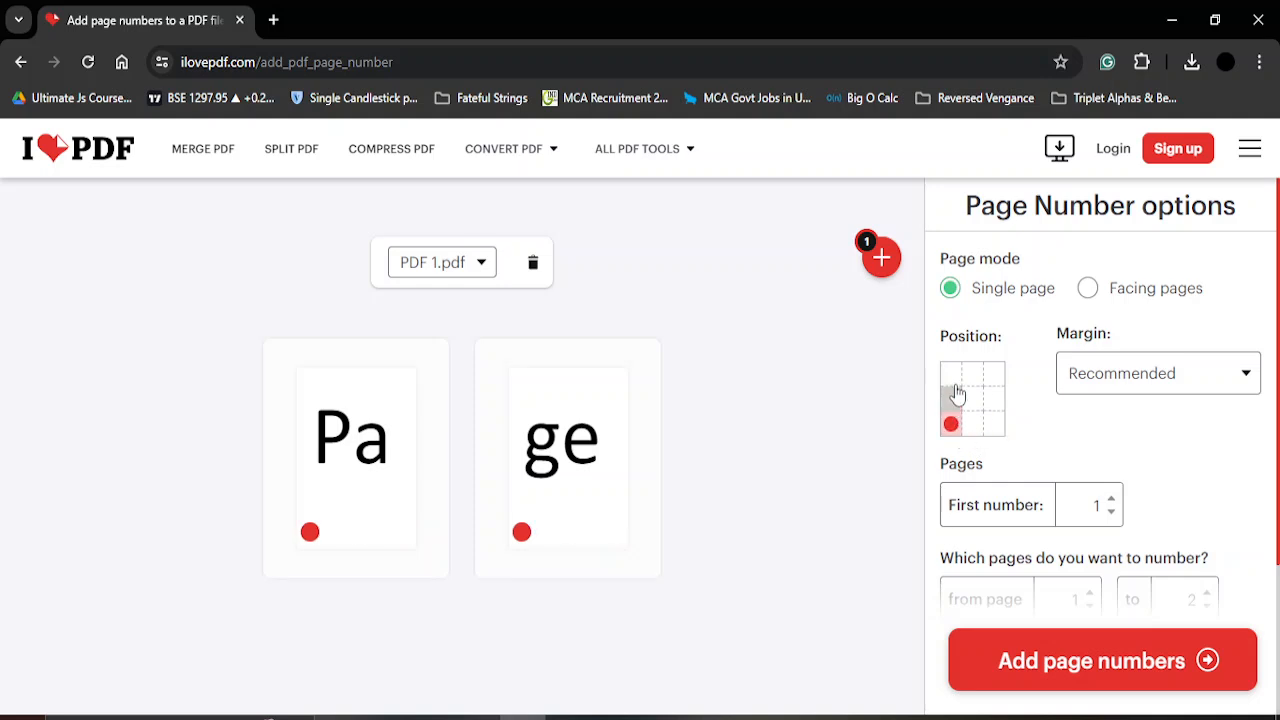
pyautogui.click(972, 376)
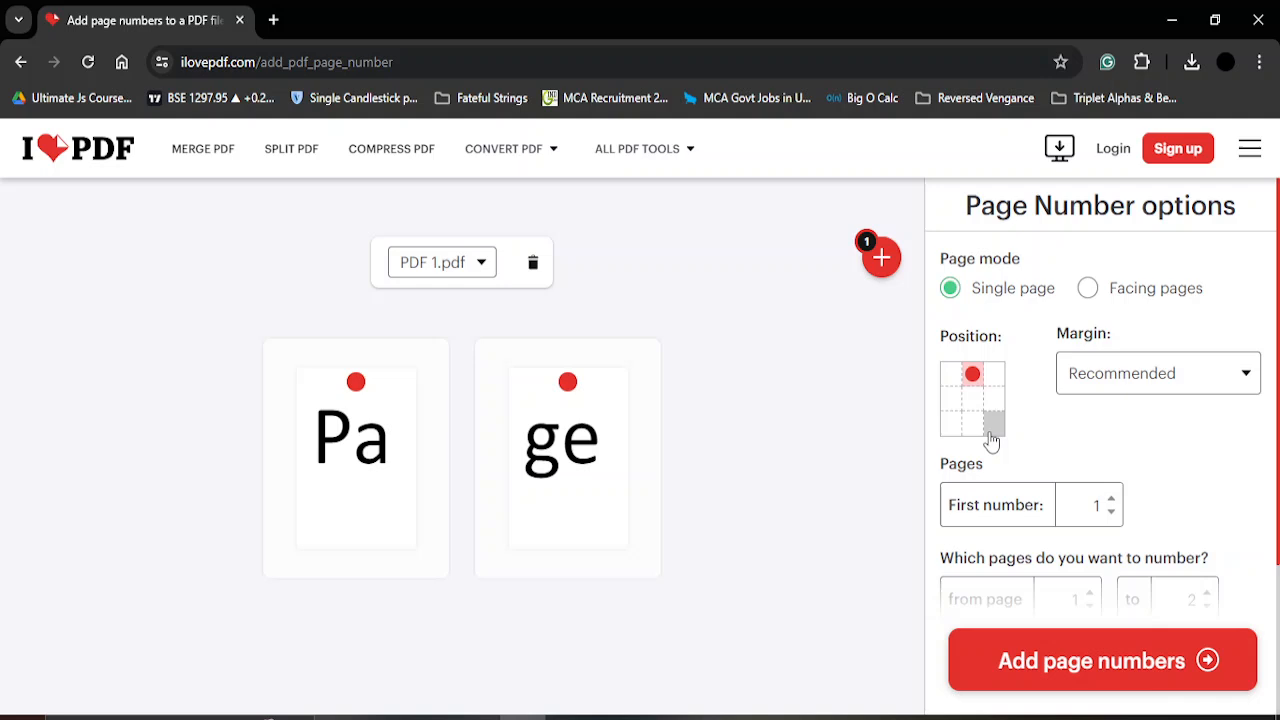
pyautogui.click(1156, 372)
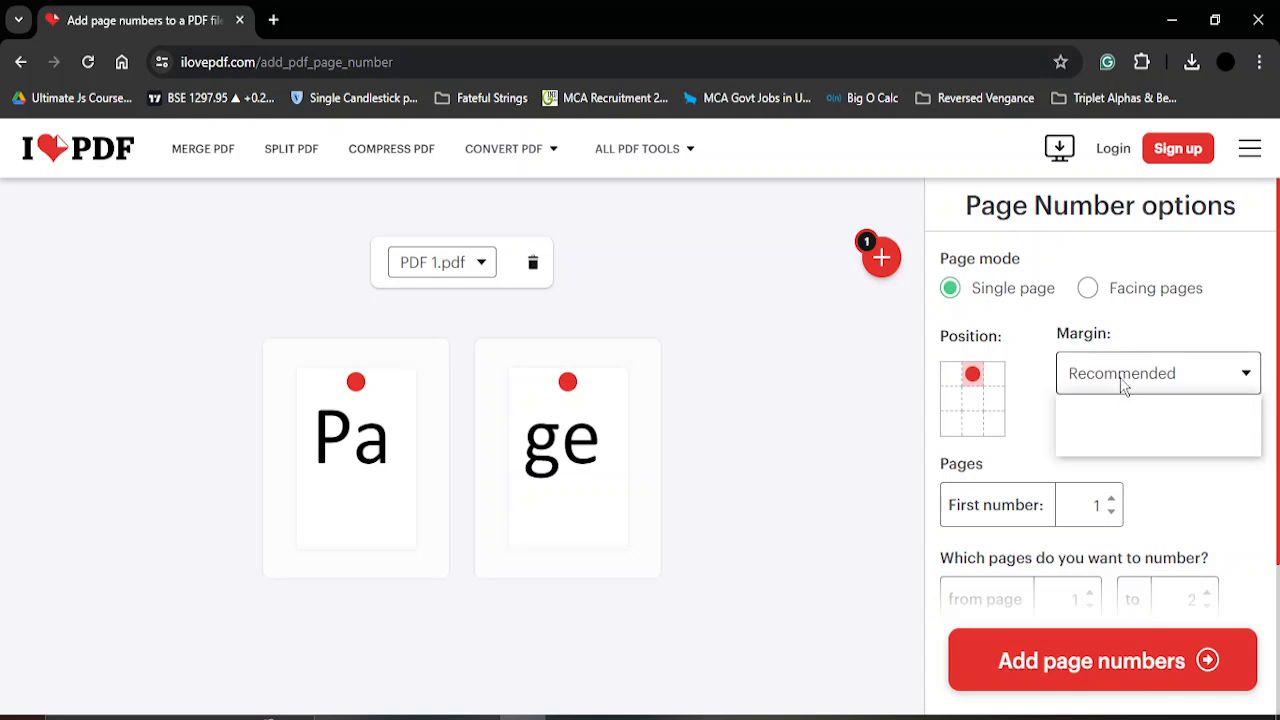
# Apply the page numbers and let PDF 1_pagenumber.pdf download.
pyautogui.scroll(-3)
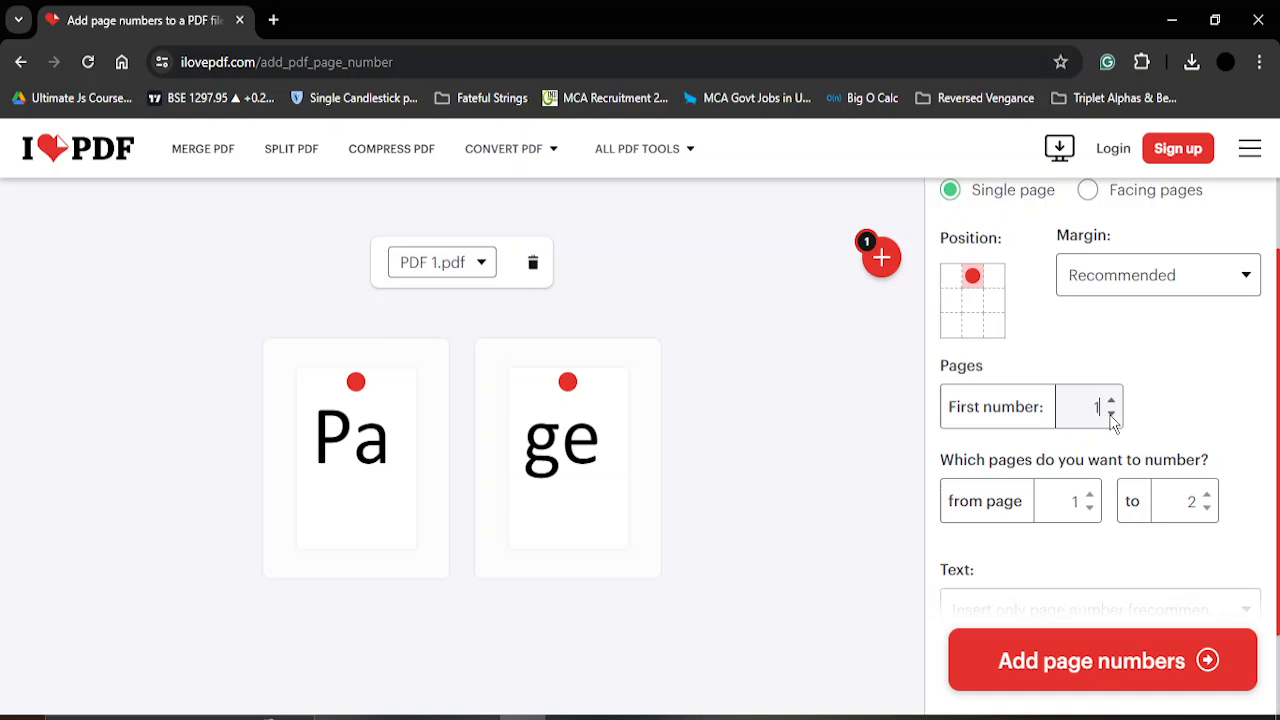
pyautogui.moveTo(1122, 524)
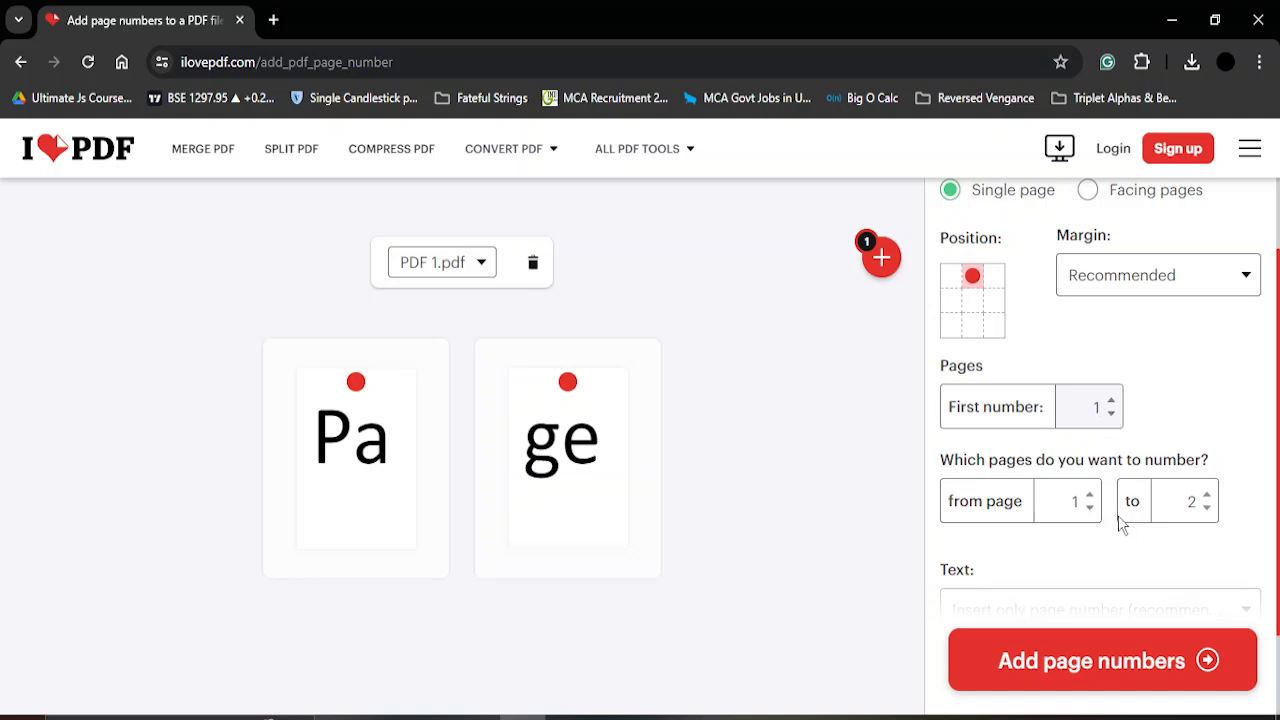
pyautogui.scroll(-3)
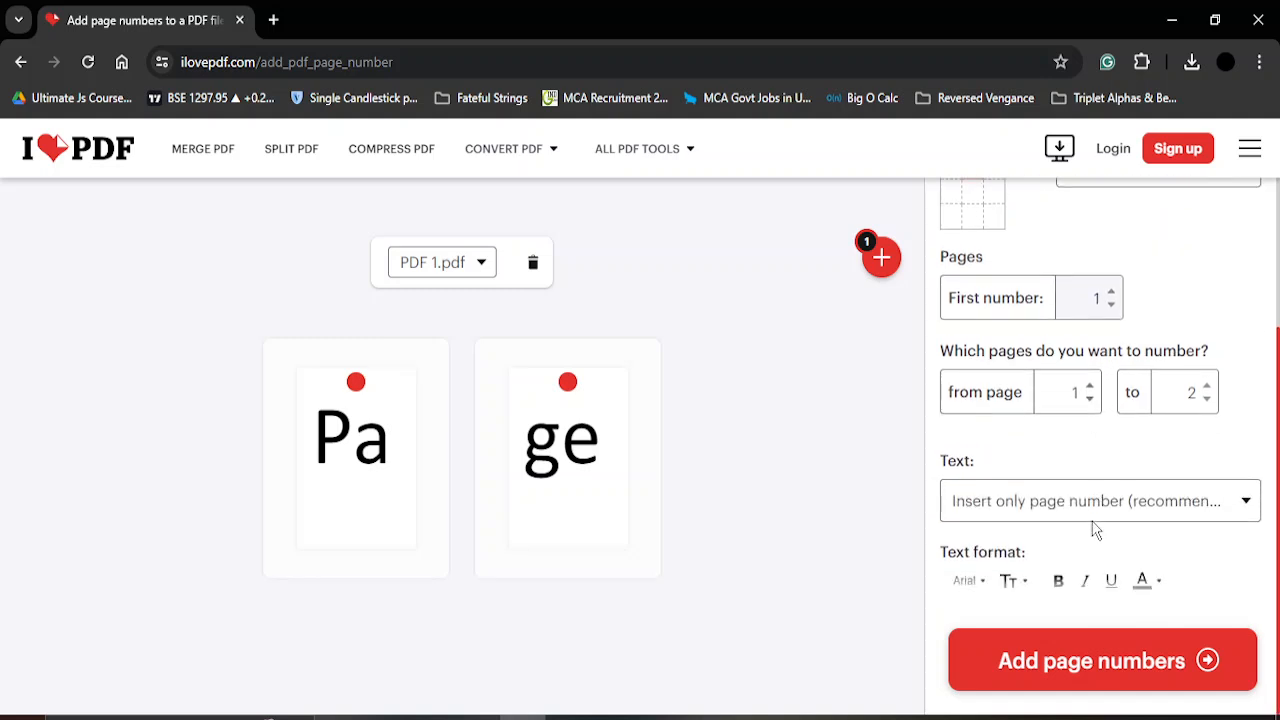
pyautogui.moveTo(1120, 670)
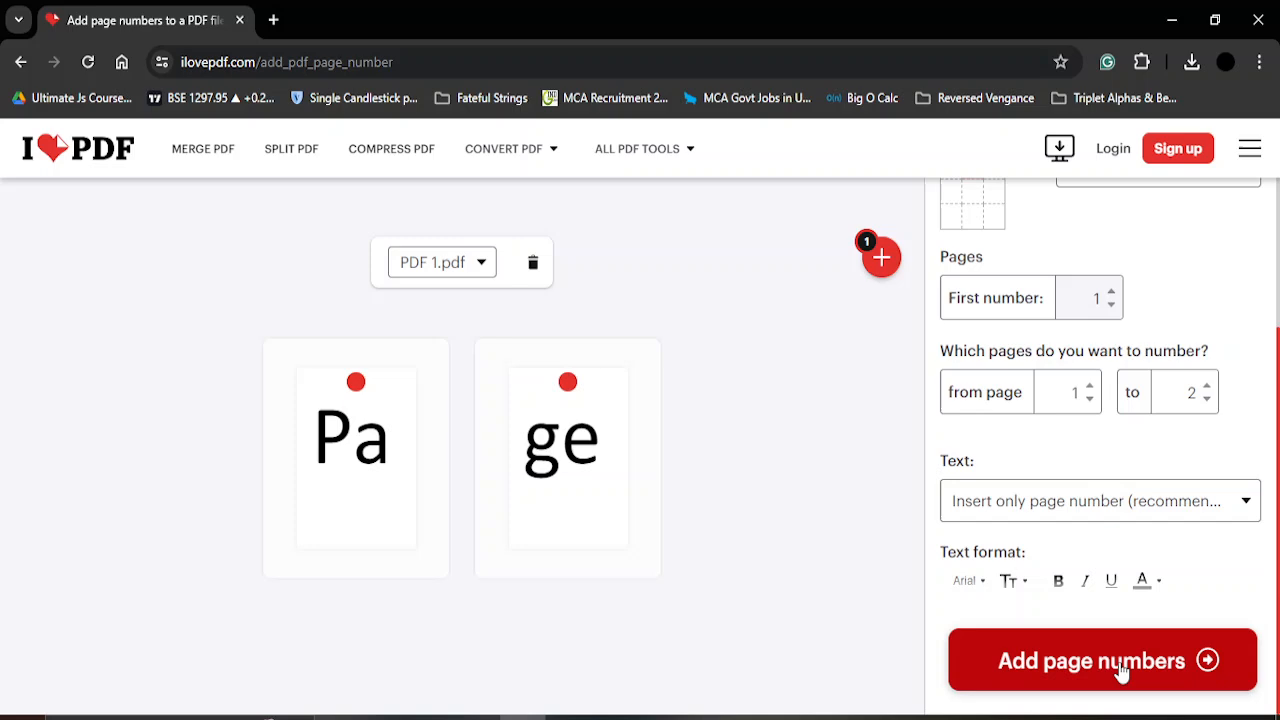
pyautogui.click(1100, 660)
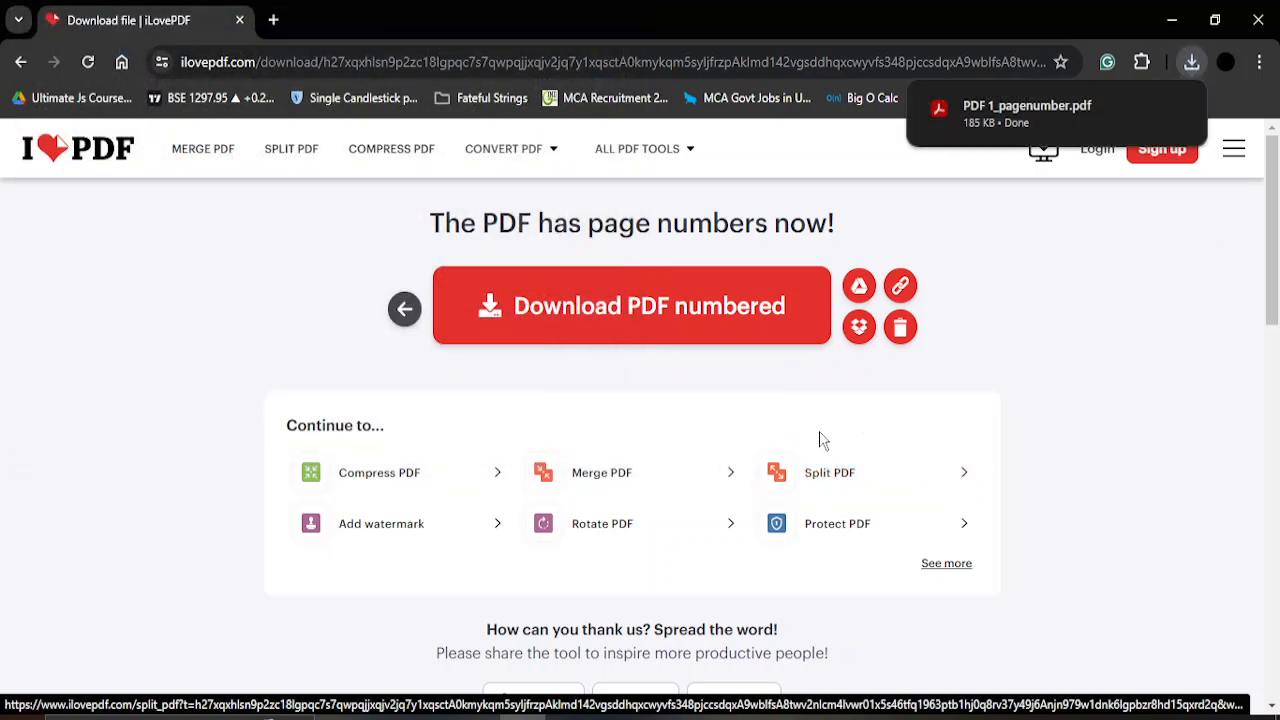
# Preview the downloaded PDF 1_pagenumber.pdf in Chrome, checking the 1 at top centre and page 2.
pyautogui.click(1028, 112)
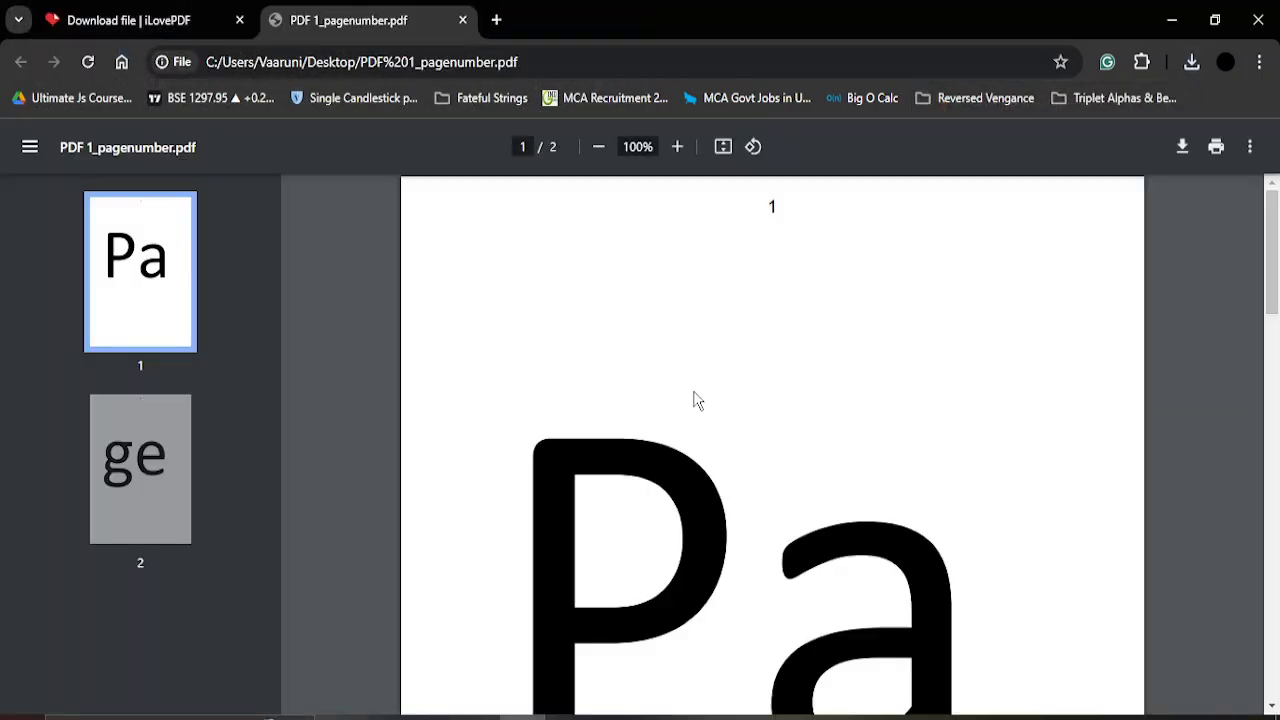
pyautogui.scroll(-3)
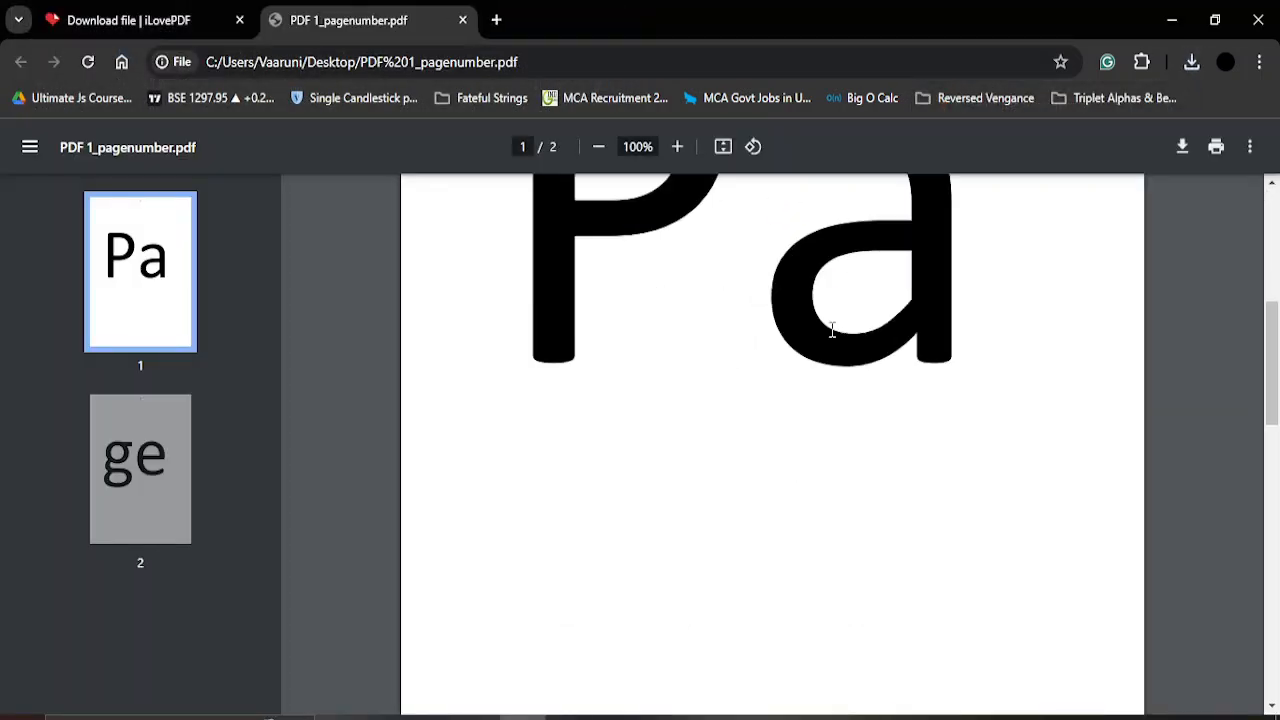
pyautogui.scroll(-3)
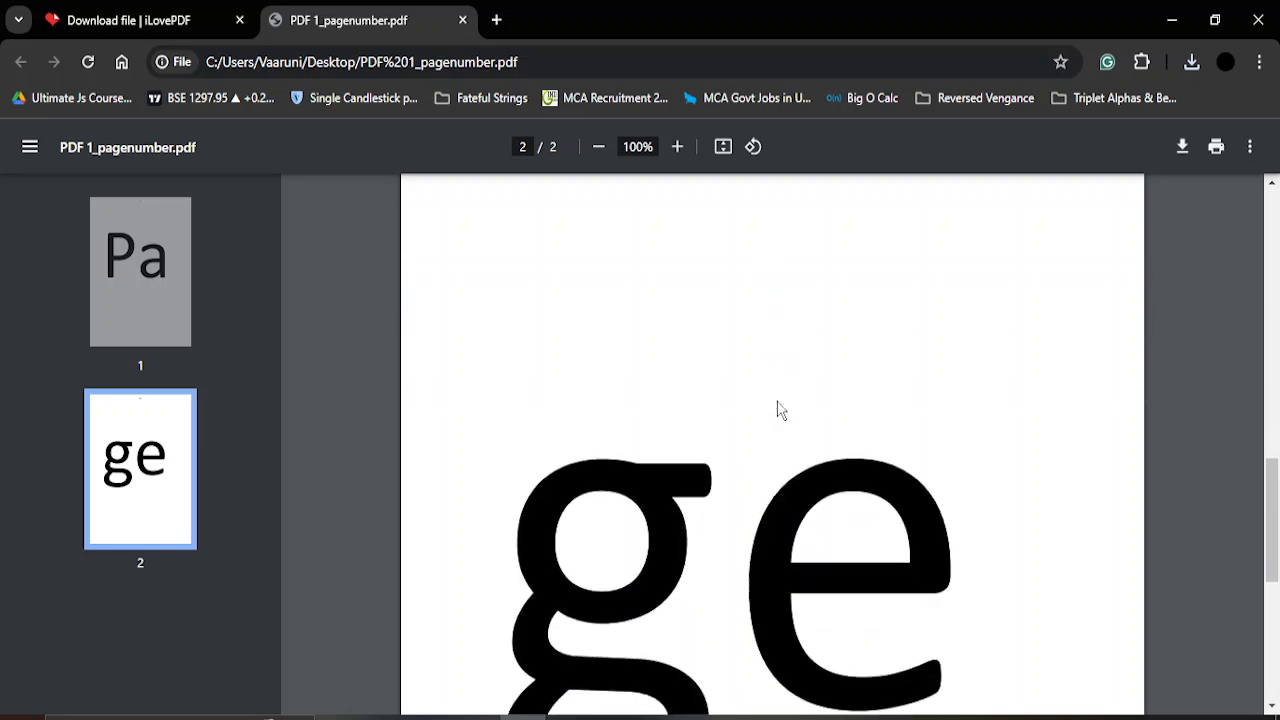
pyautogui.scroll(-3)
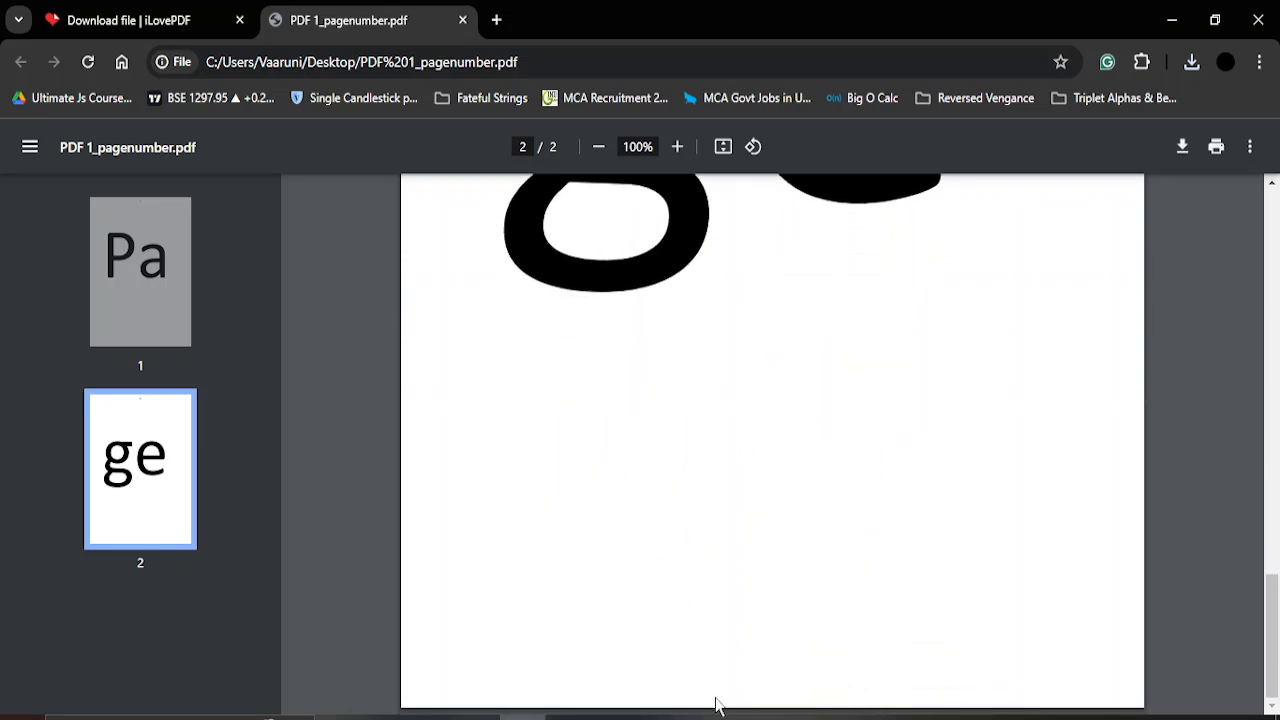